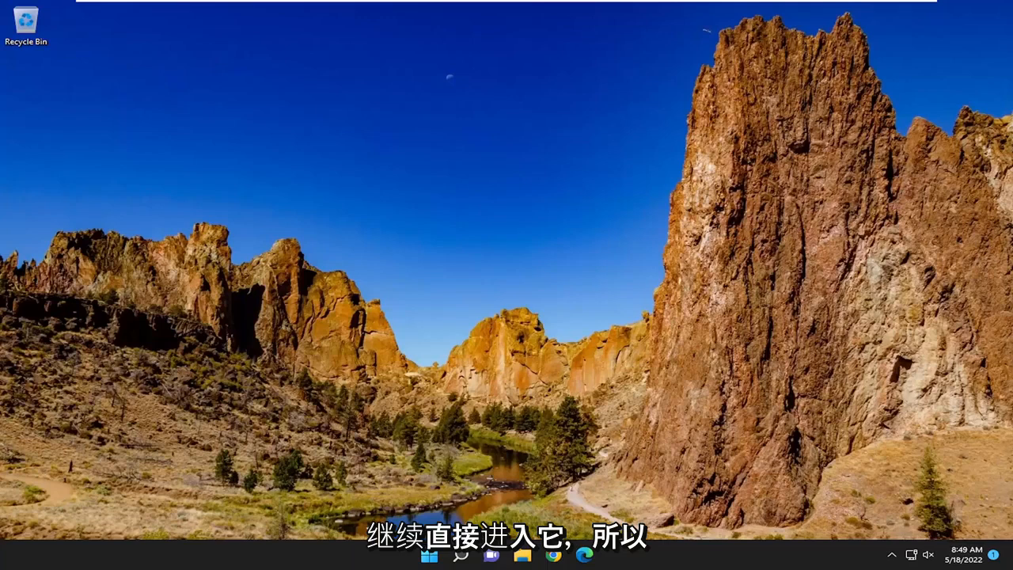
mouse_move(661, 296)
text(s)
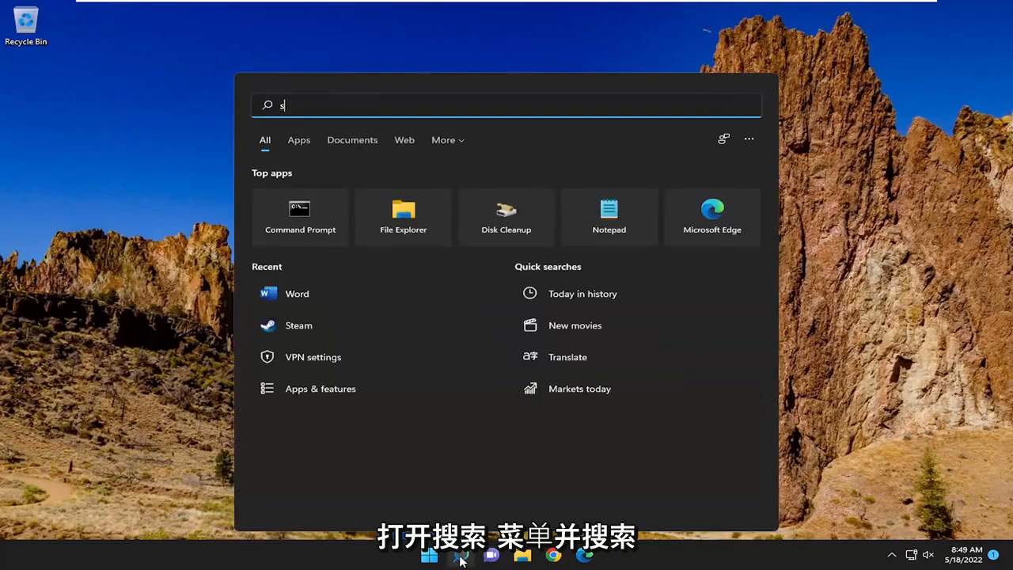
- Search for 'services' from Start and launch the Services console
text(ervices)
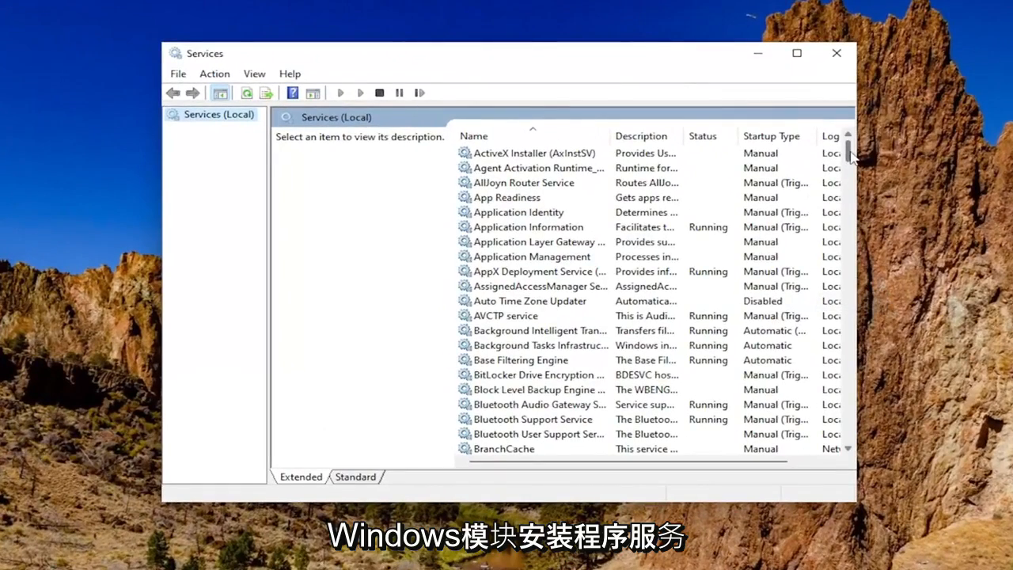
- Start the Windows Installer service from its Properties so its status shows Running
scroll(down, 3)
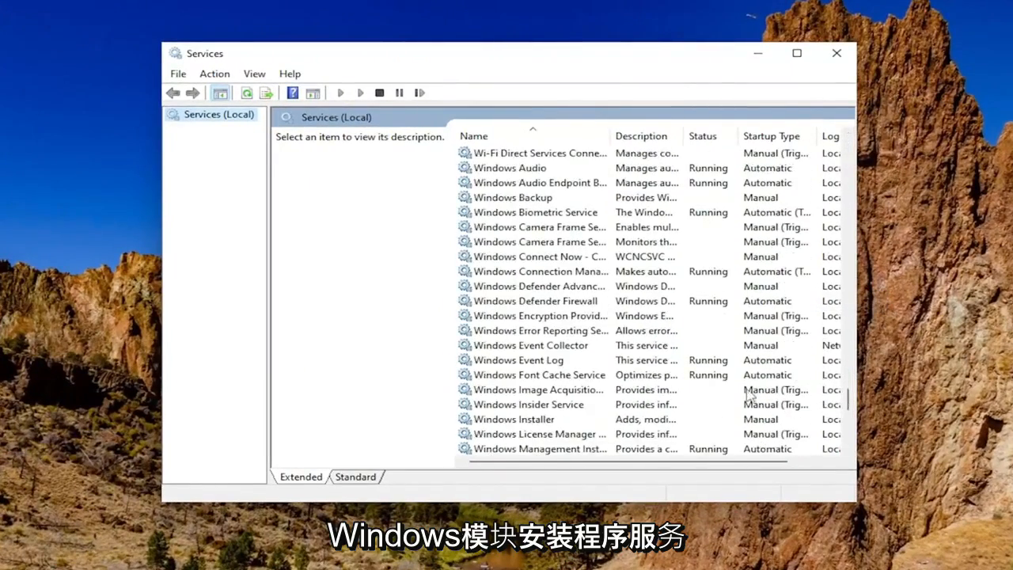
double_click(515, 417)
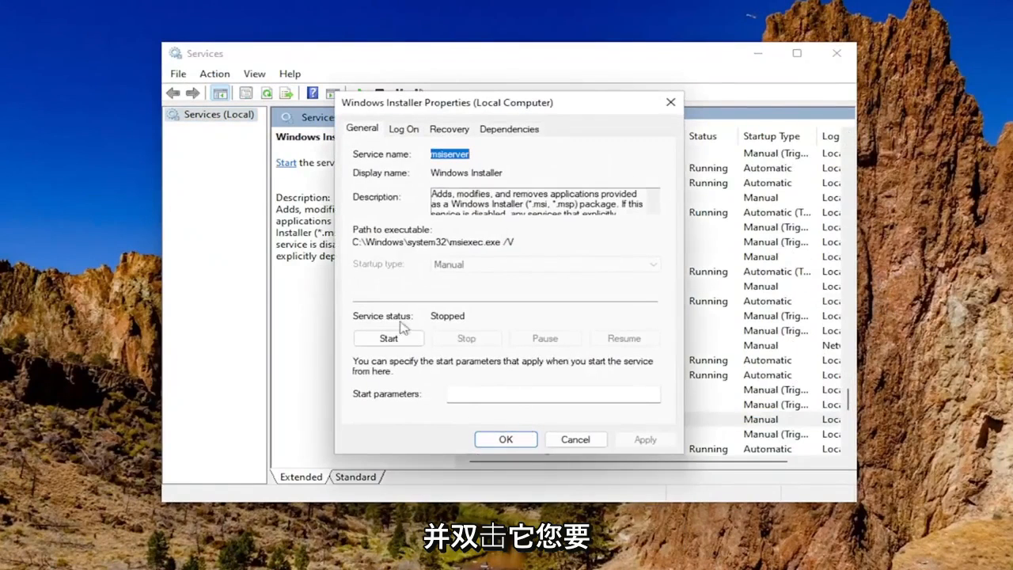
click(389, 339)
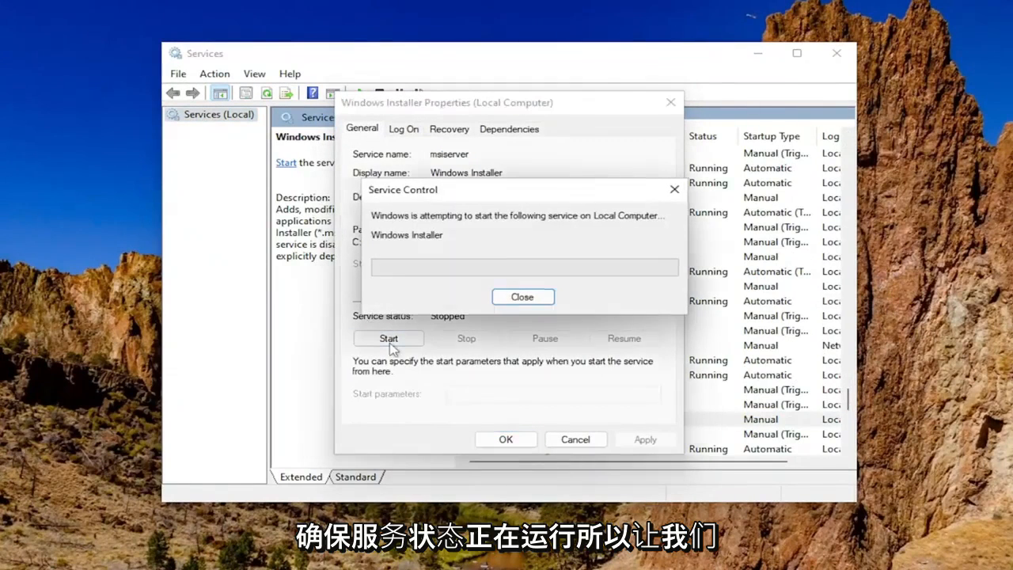
click(522, 296)
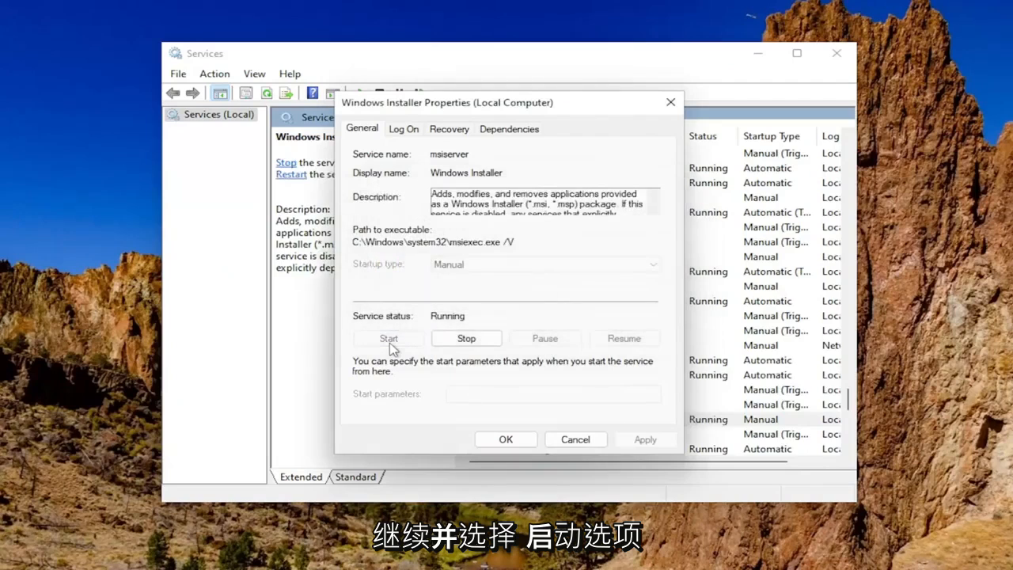
mouse_move(605, 456)
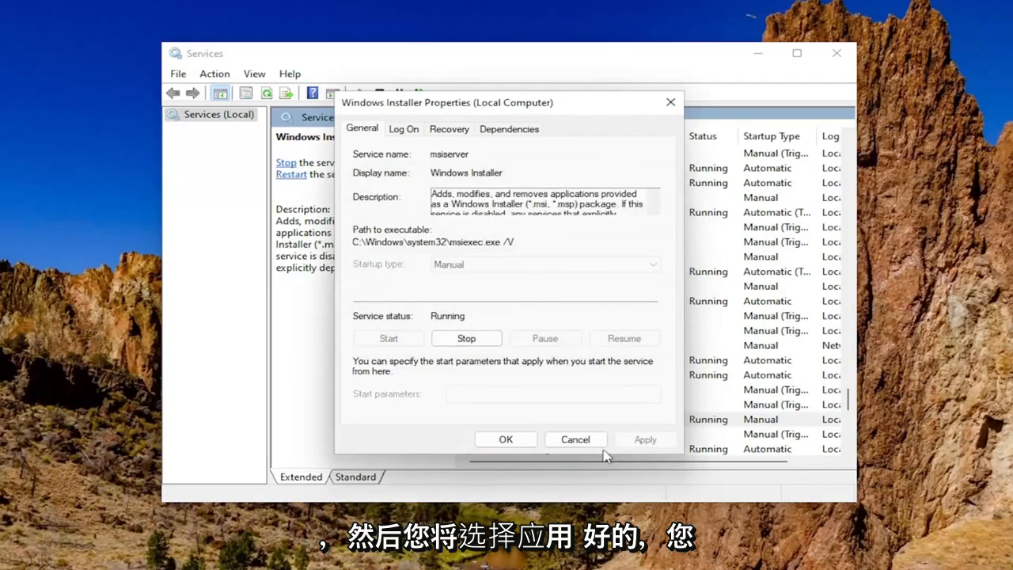
mouse_move(431, 272)
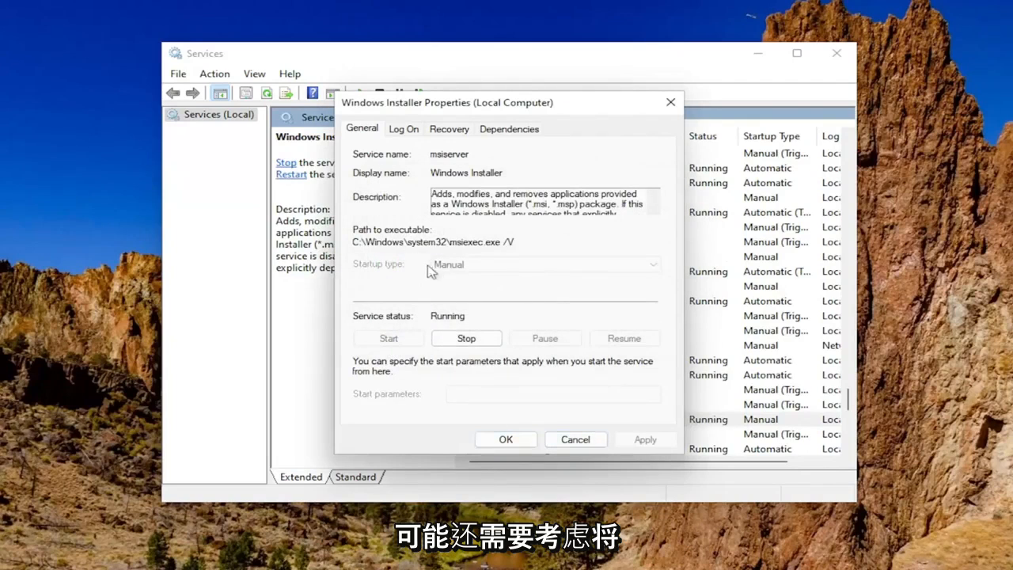
mouse_move(456, 269)
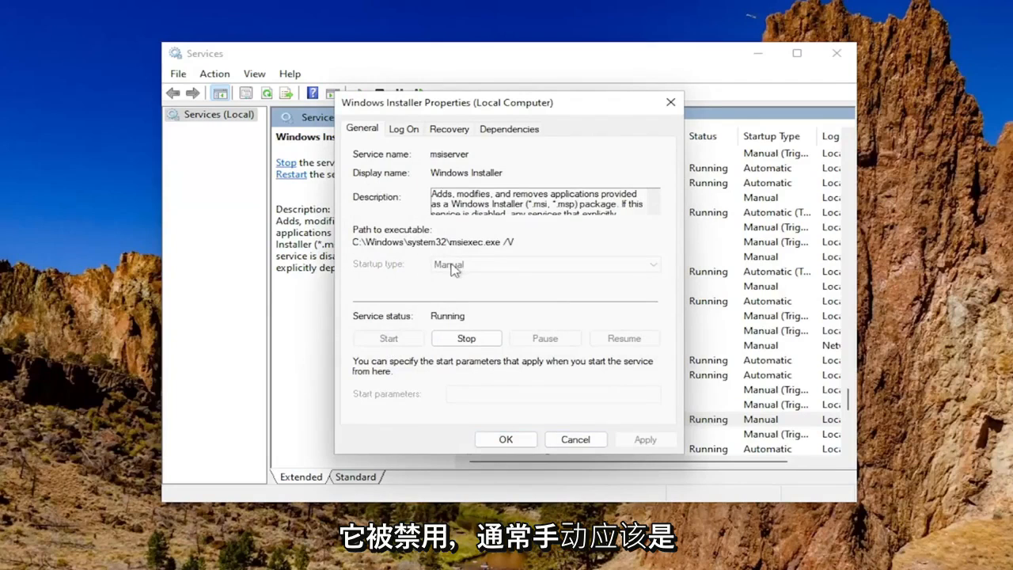
mouse_move(451, 269)
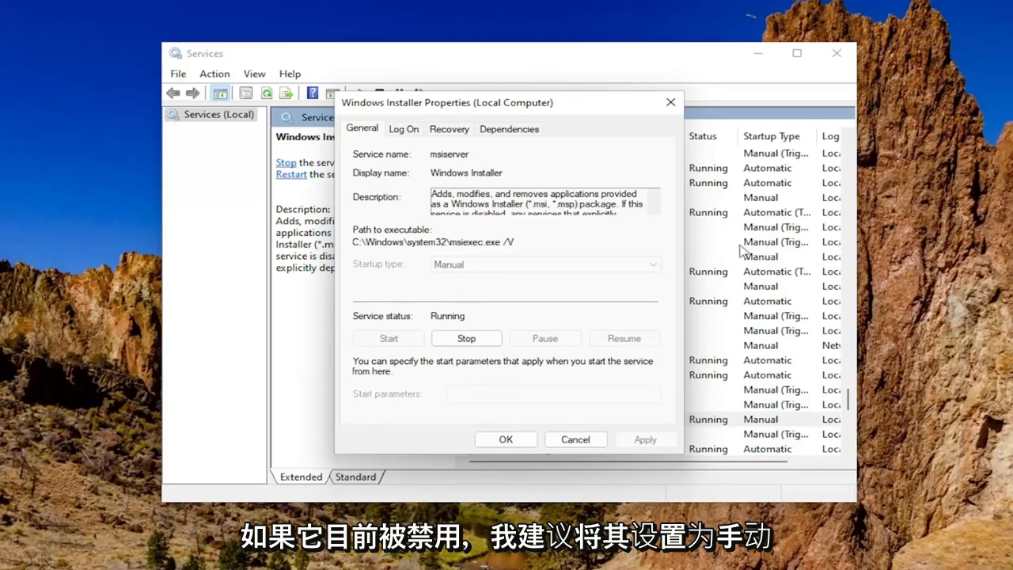
mouse_move(684, 358)
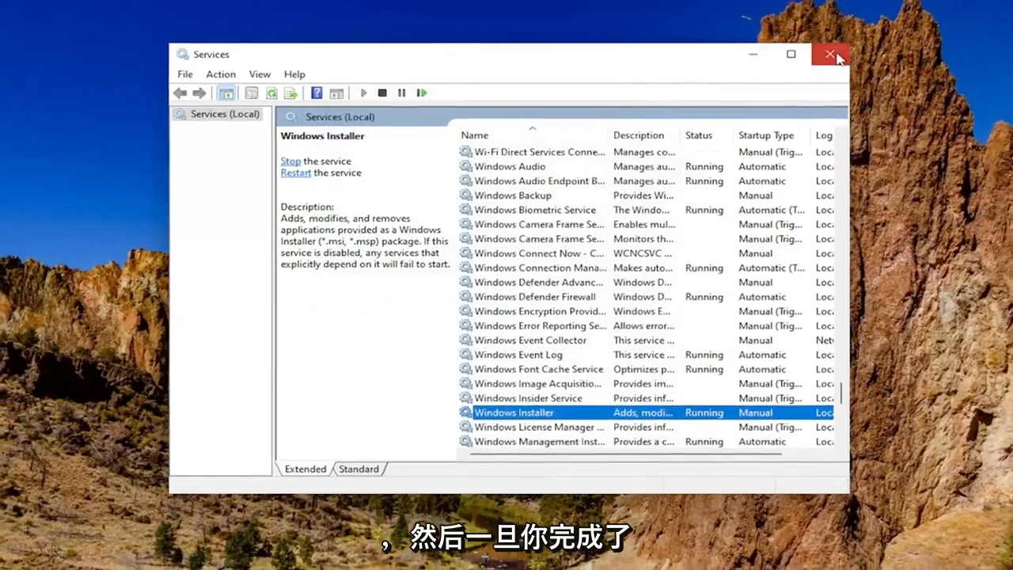
- Close Services and launch Command Prompt as administrator via the 'cmd' search, approving UAC
click(829, 54)
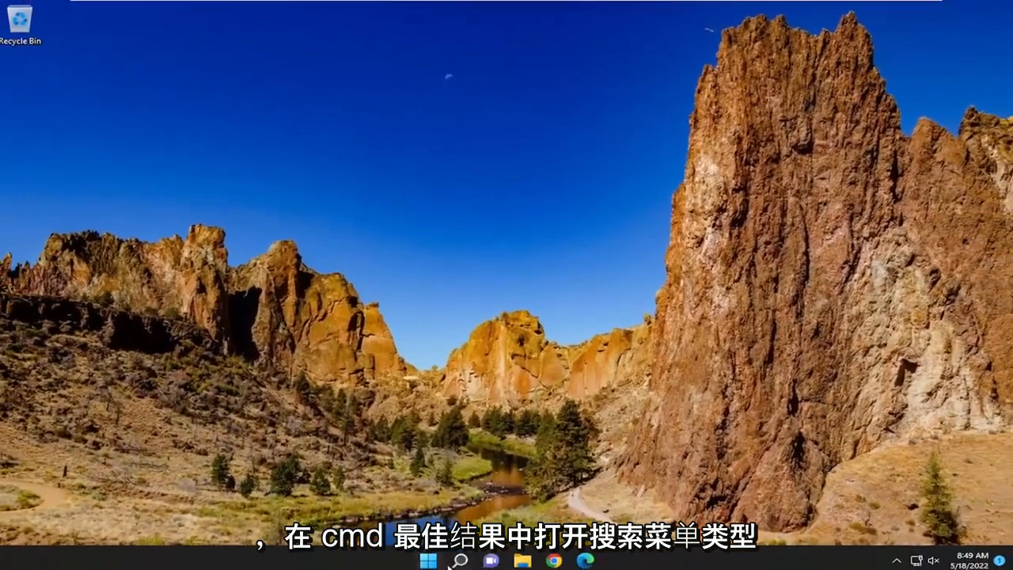
text(cmd)
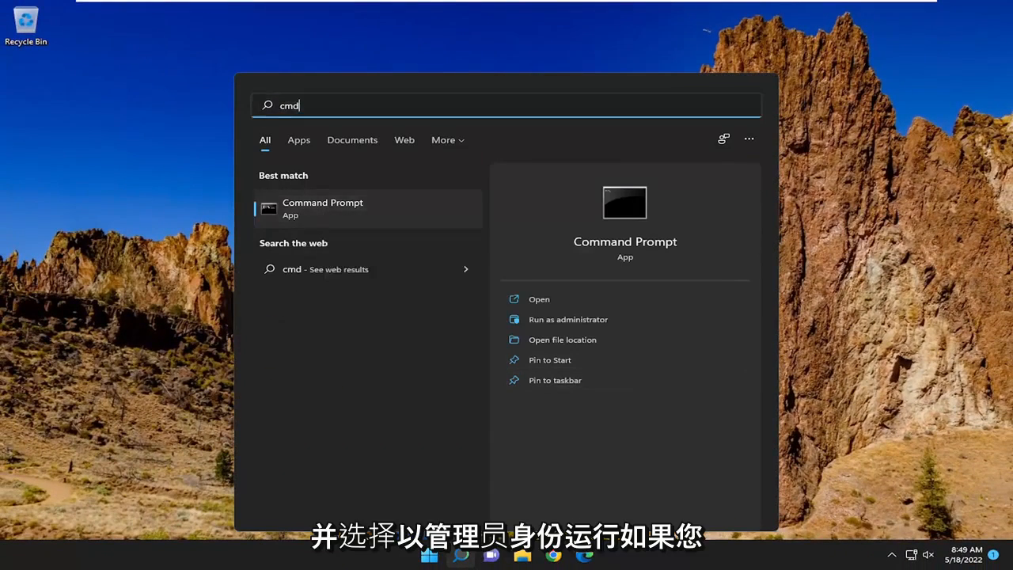
click(567, 320)
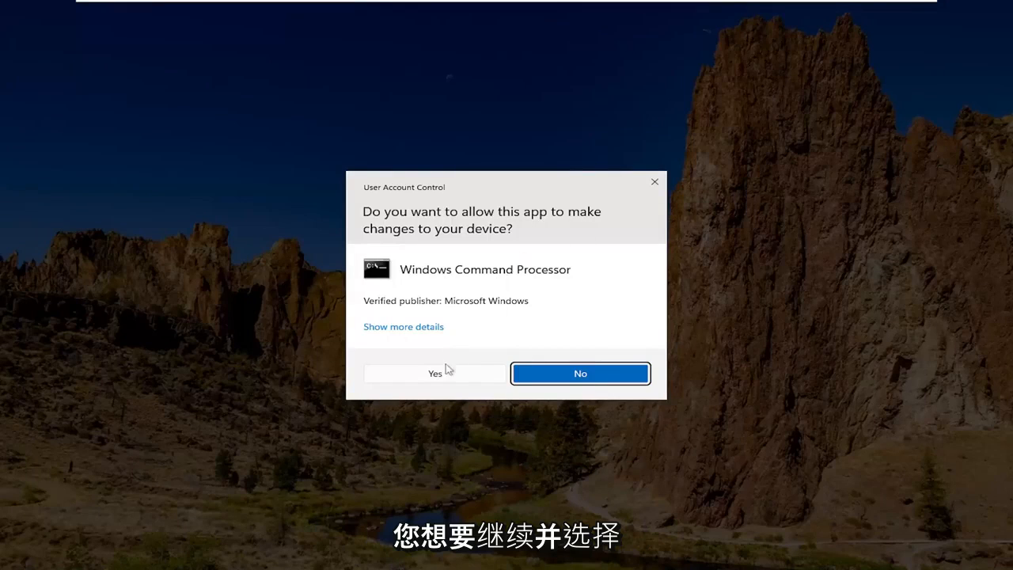
click(434, 373)
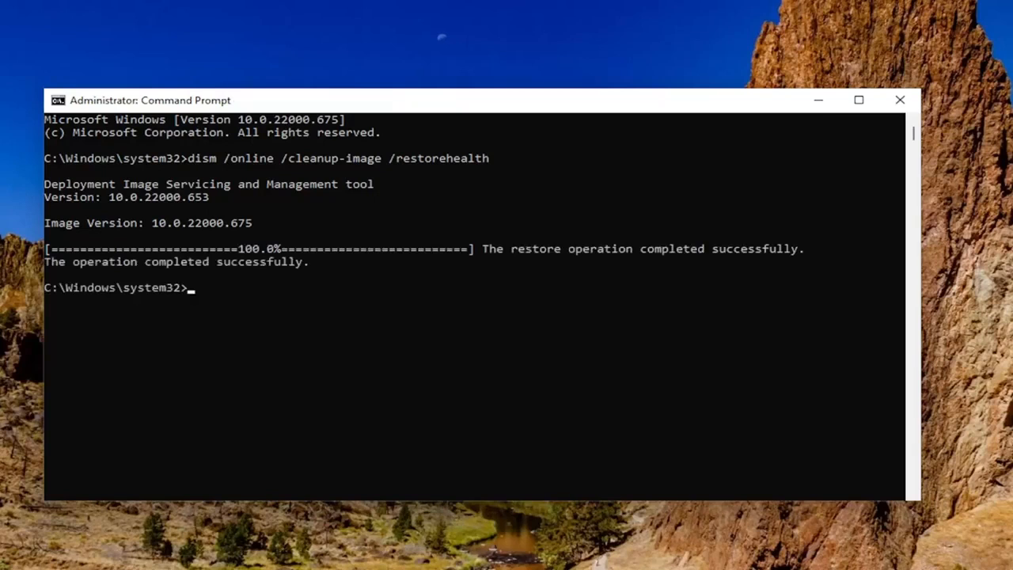
mouse_move(377, 327)
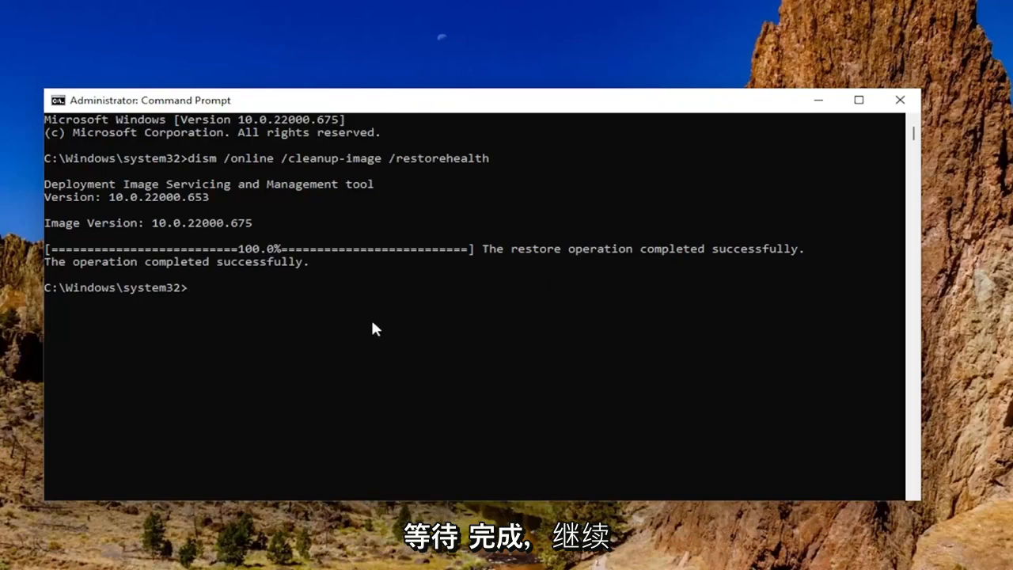
- Run chkdsk /r to schedule a disk check with repair at the next restart
text(chkds)
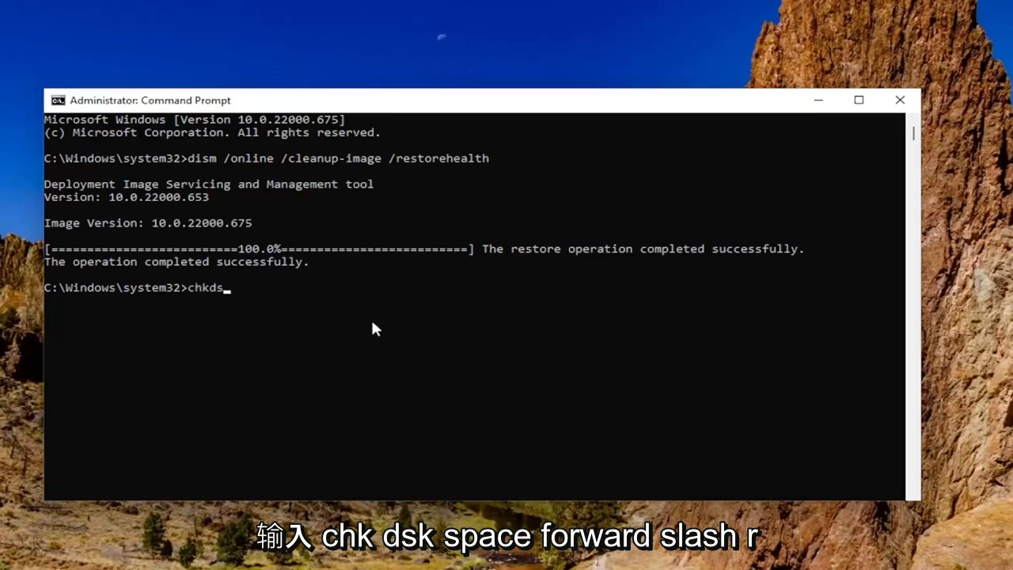
text(k /r)
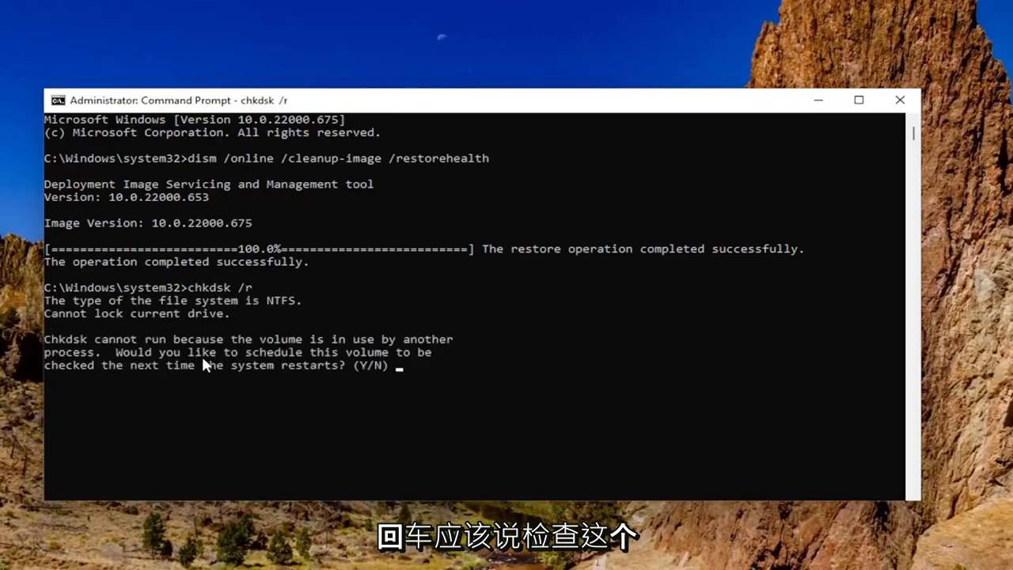
mouse_move(266, 356)
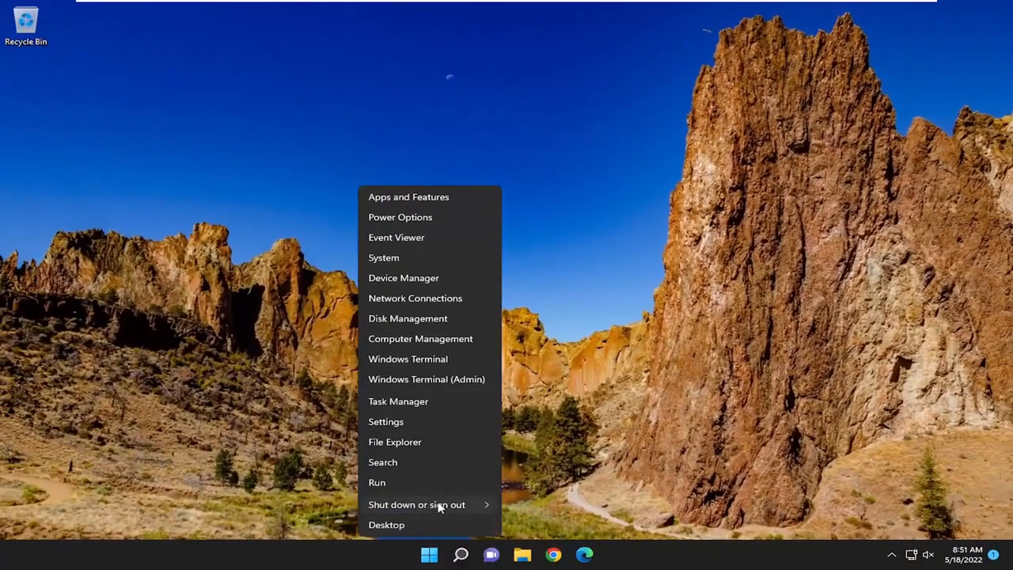
- Restart the computer from the Start menu's shut down options
click(418, 504)
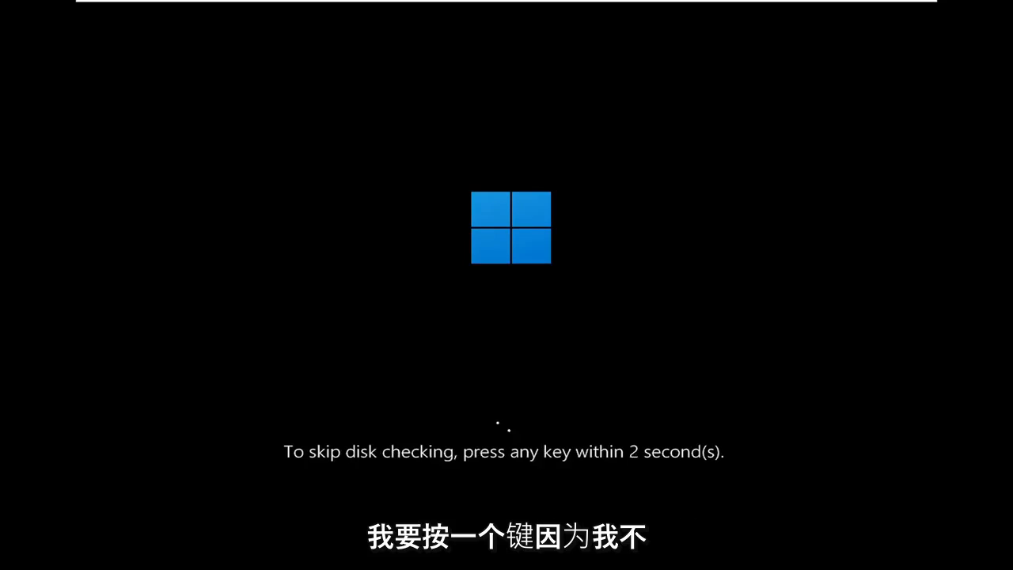
- Skip the boot-time disk check and continue to the Welcome screen
key(space)
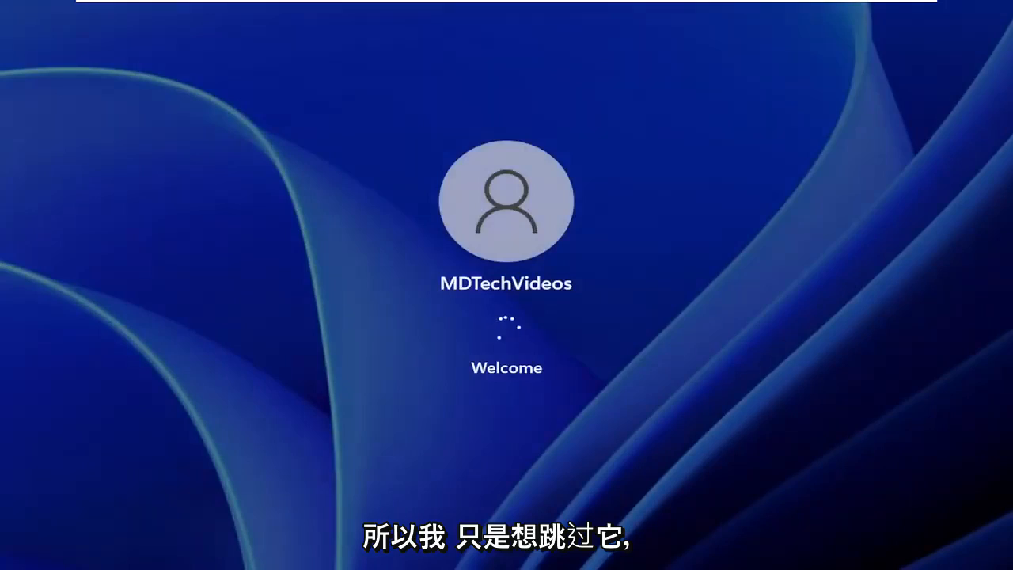